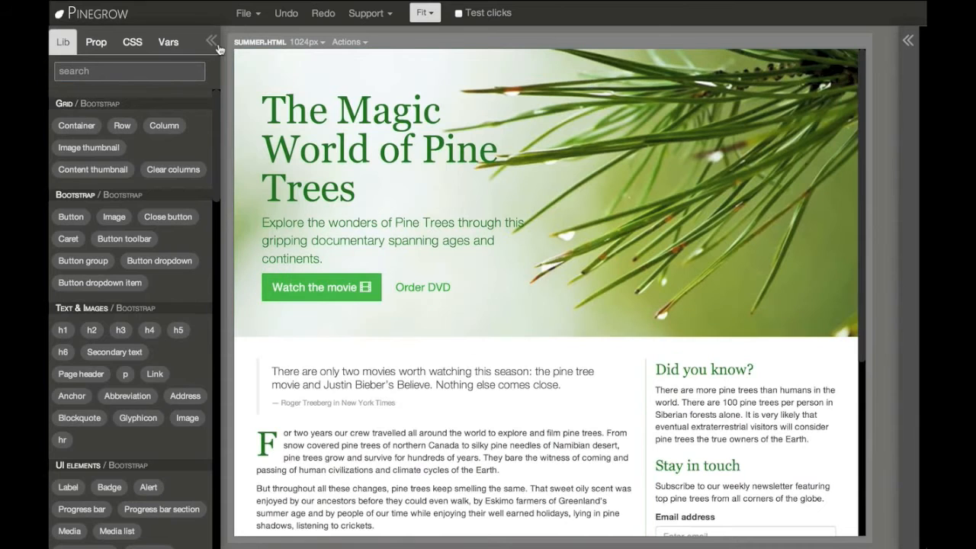
Collapse the Lib panel and duplicate and mirror the pine trees page
left_click(211, 41)
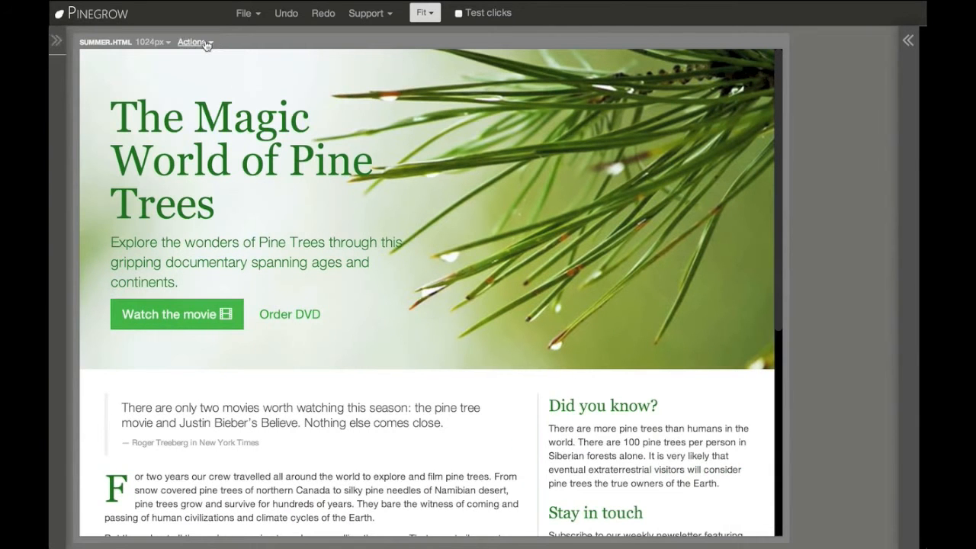
left_click(192, 42)
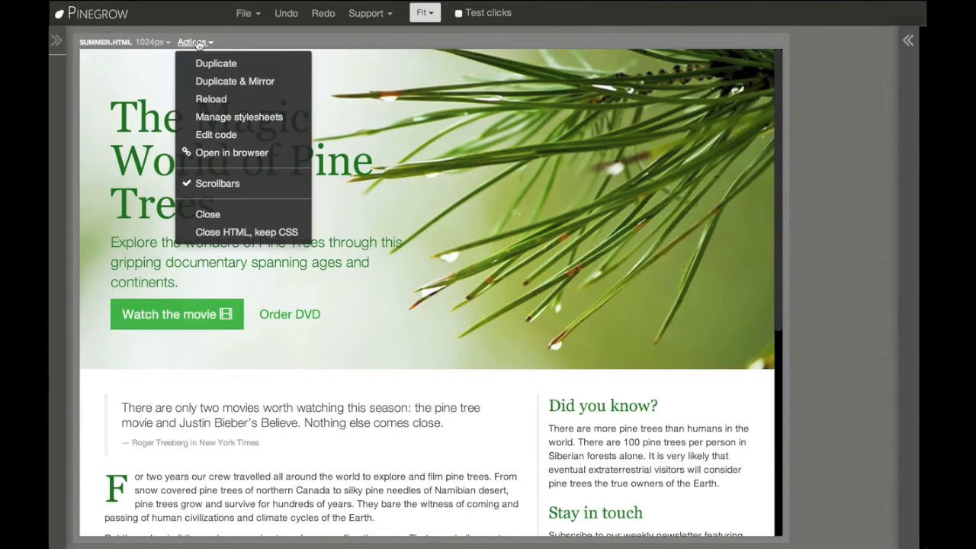
mouse_move(235, 81)
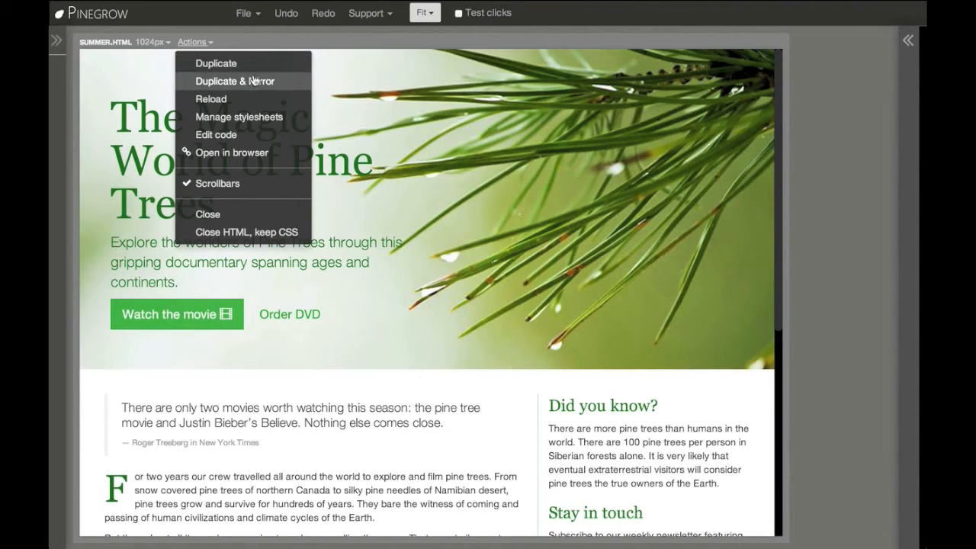
mouse_move(288, 85)
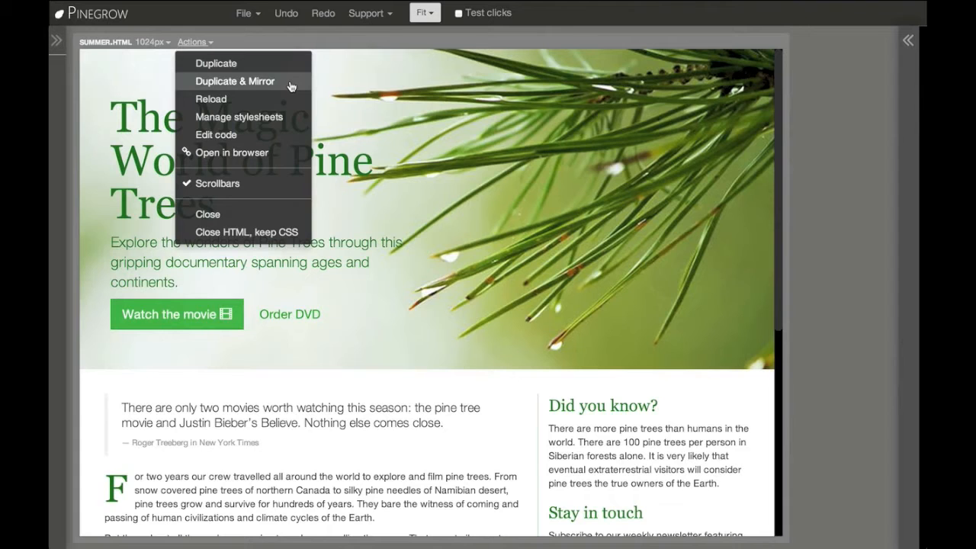
left_click(235, 81)
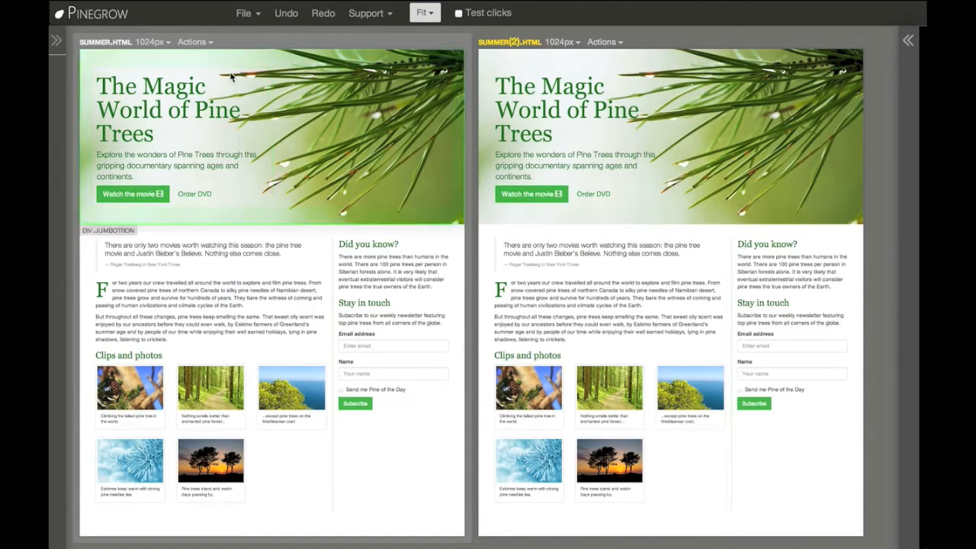
Select and delete the 'Watch the movie' button in the first view's header
left_click(567, 164)
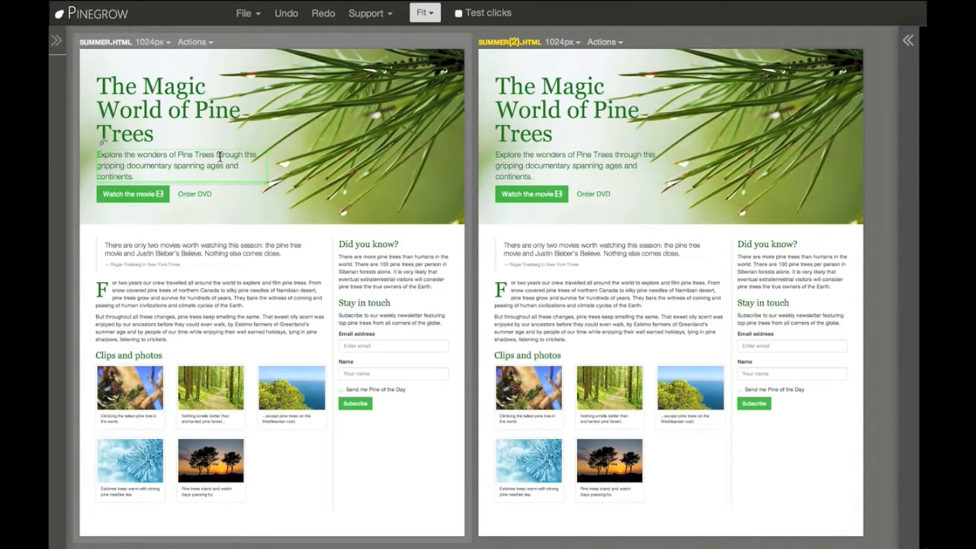
left_click(181, 106)
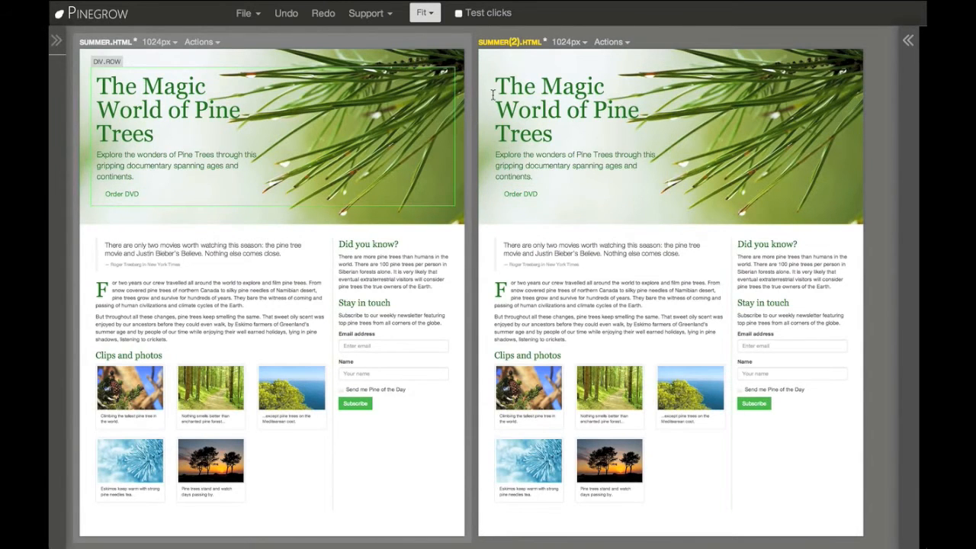
left_click(566, 42)
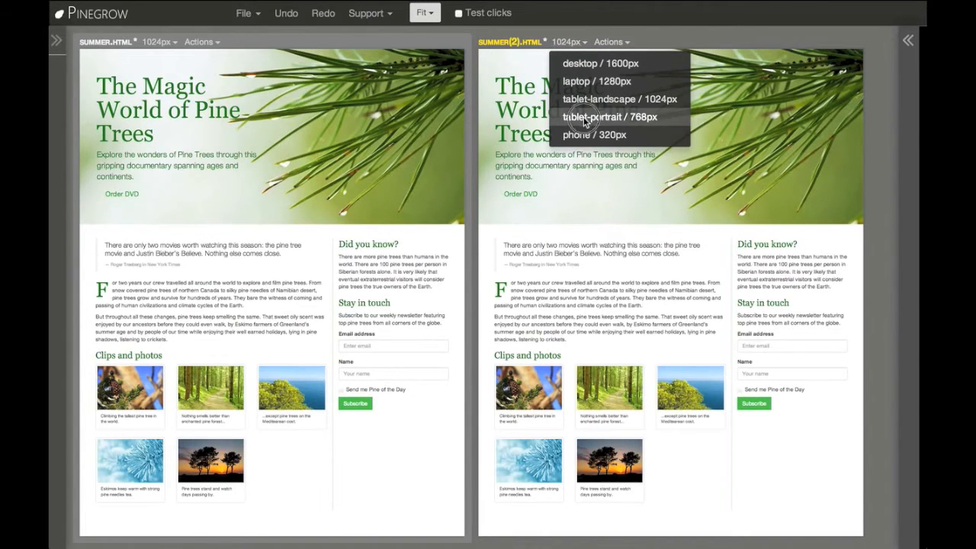
Set the second view to tablet 768px and add a third mirrored view at phone 320px
left_click(599, 117)
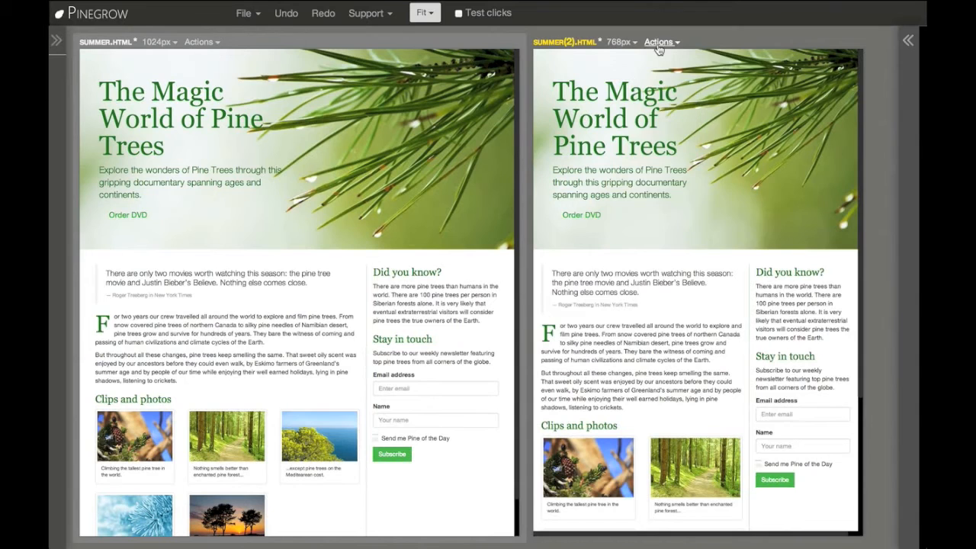
left_click(660, 42)
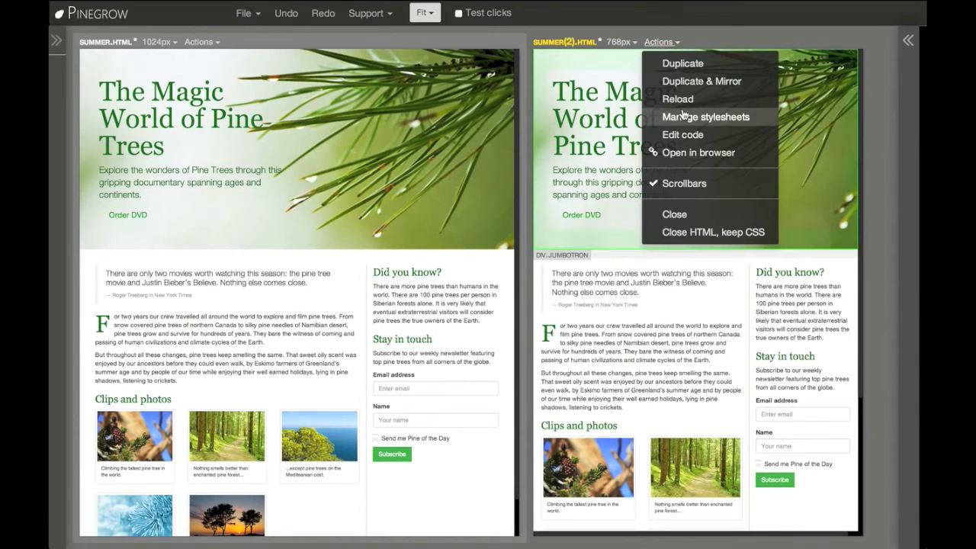
left_click(681, 63)
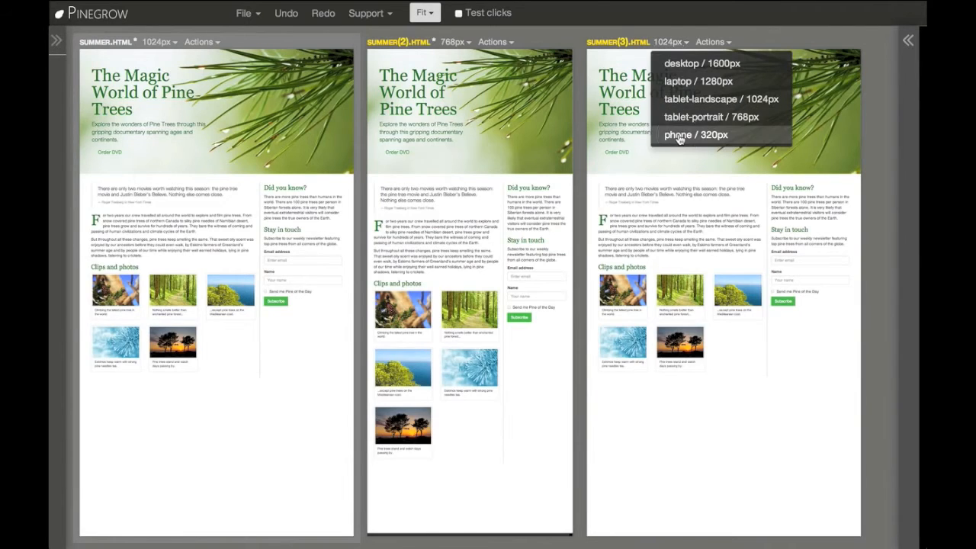
left_click(692, 134)
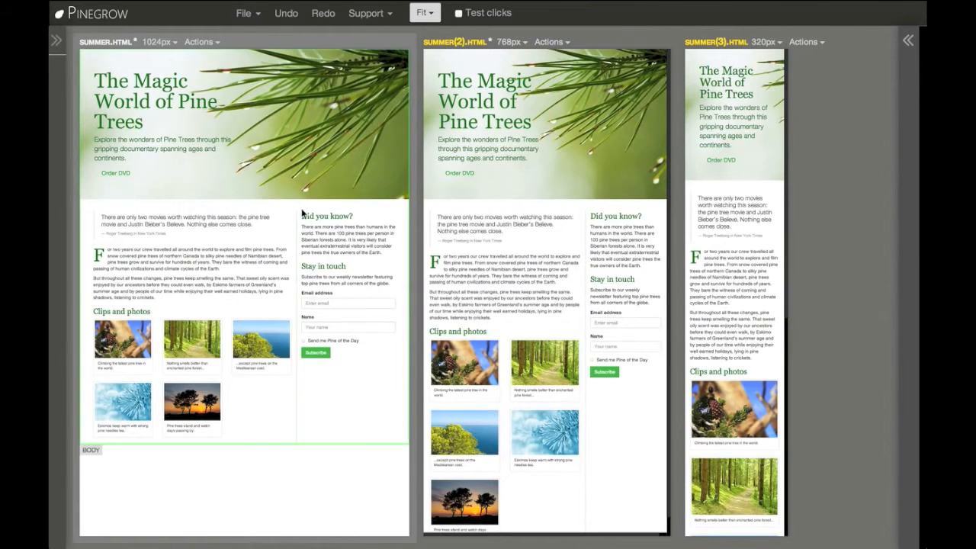
left_click(141, 99)
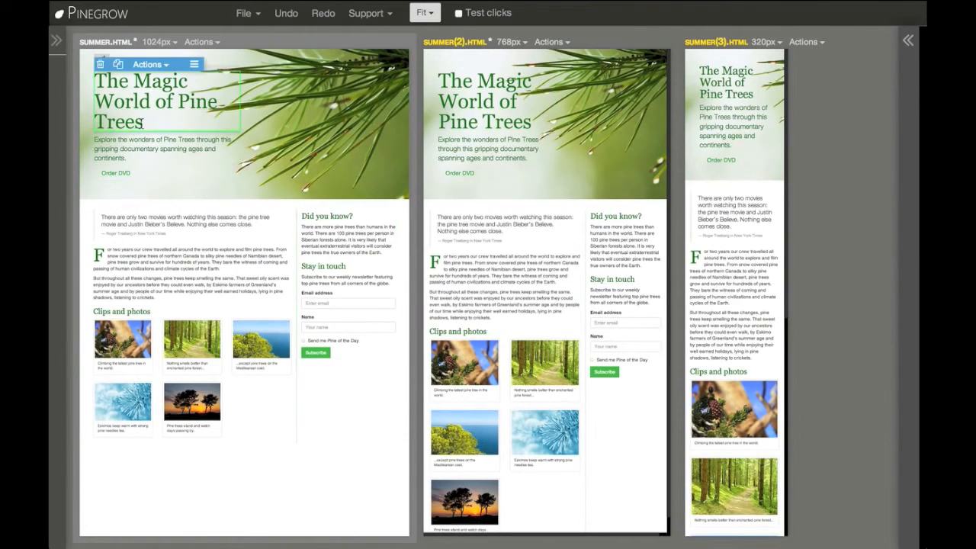
left_click(190, 221)
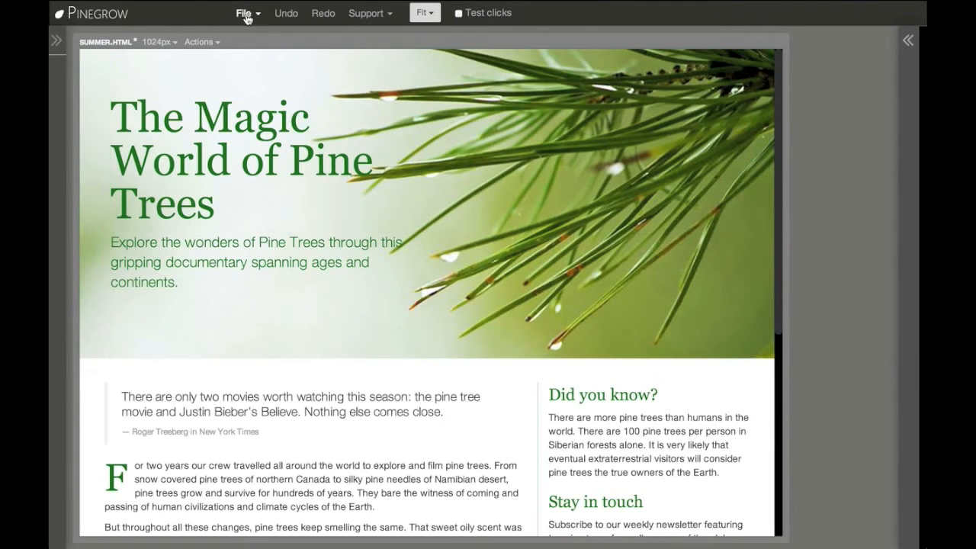
Open summer_events.html from the file menu alongside summer.html
left_click(244, 12)
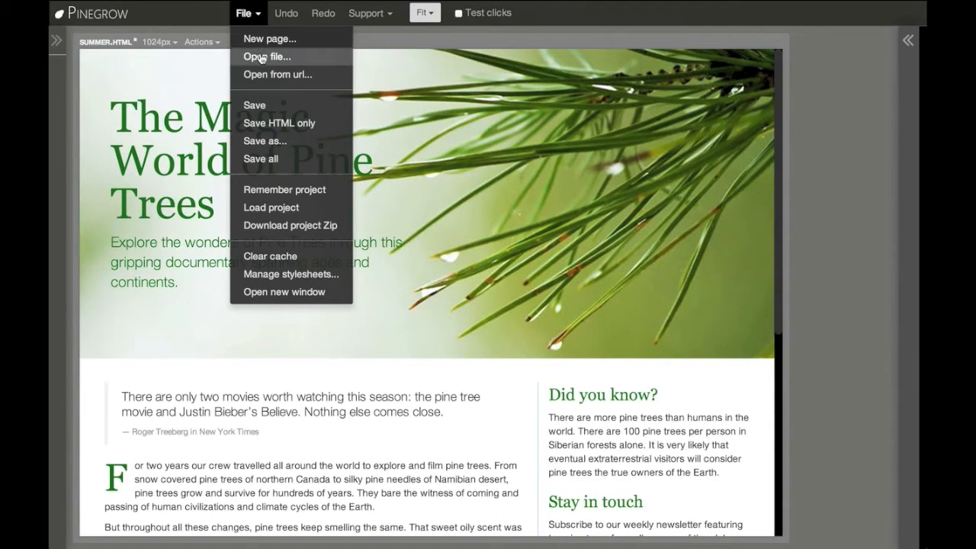
left_click(266, 56)
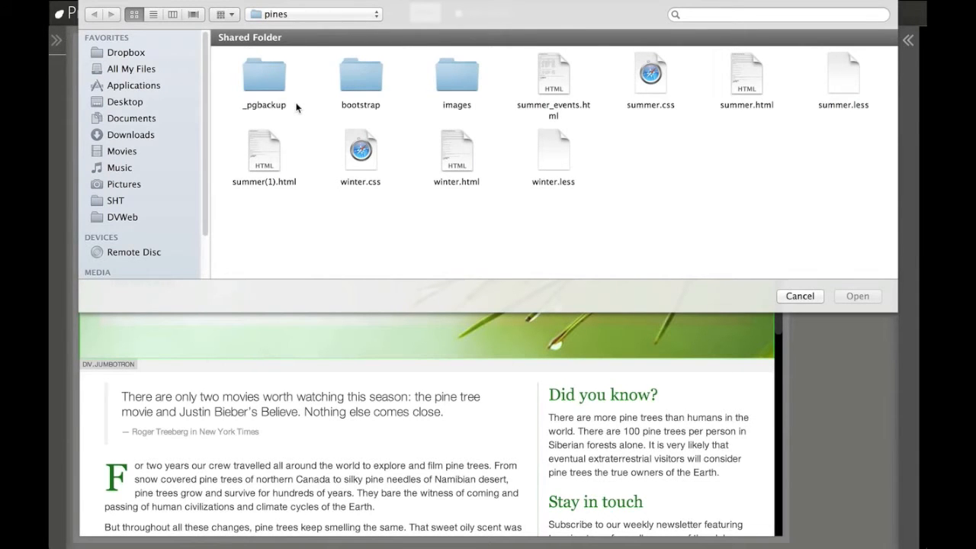
left_click(553, 73)
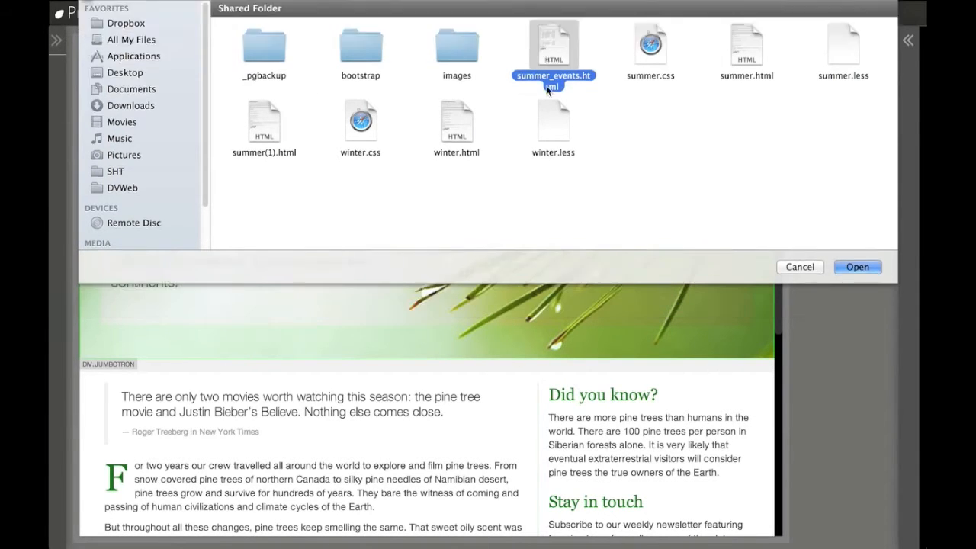
left_click(857, 267)
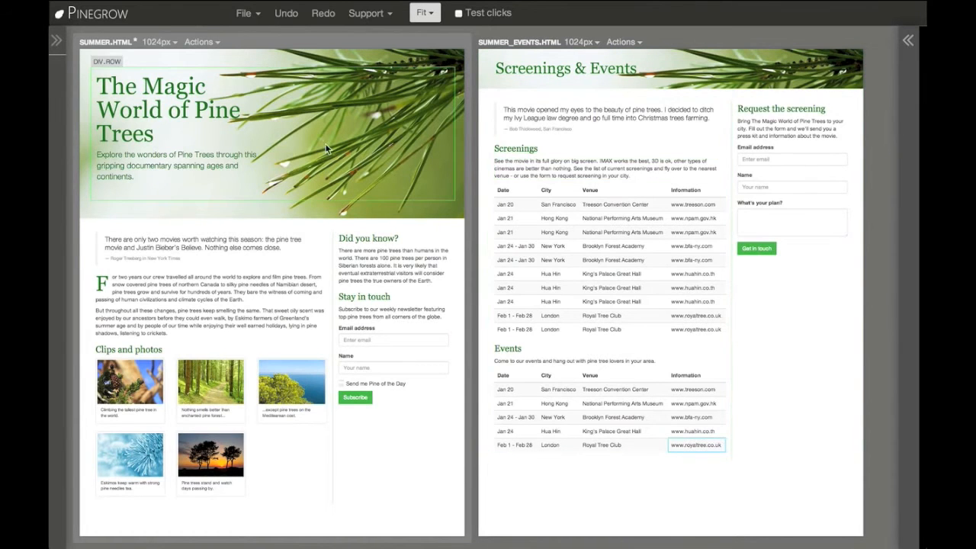
left_click(55, 41)
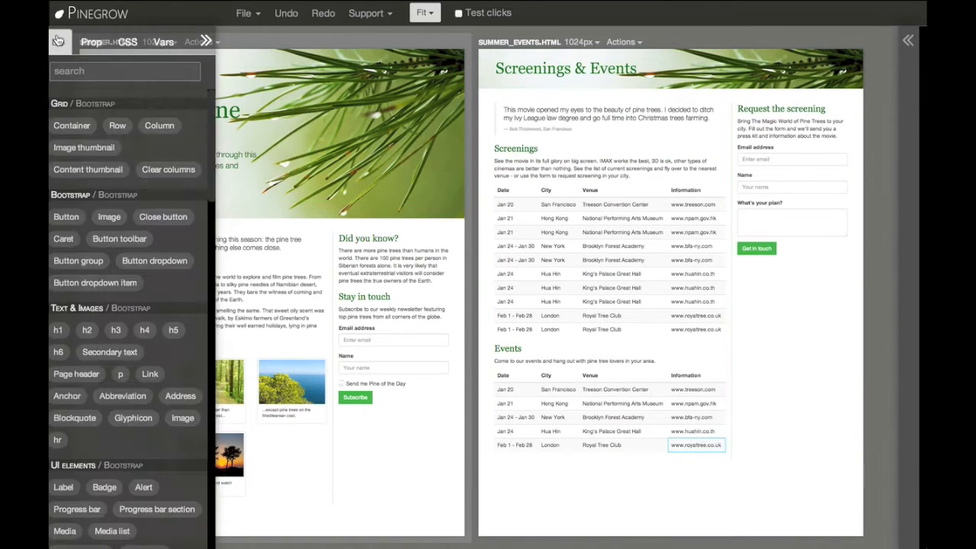
left_click(168, 41)
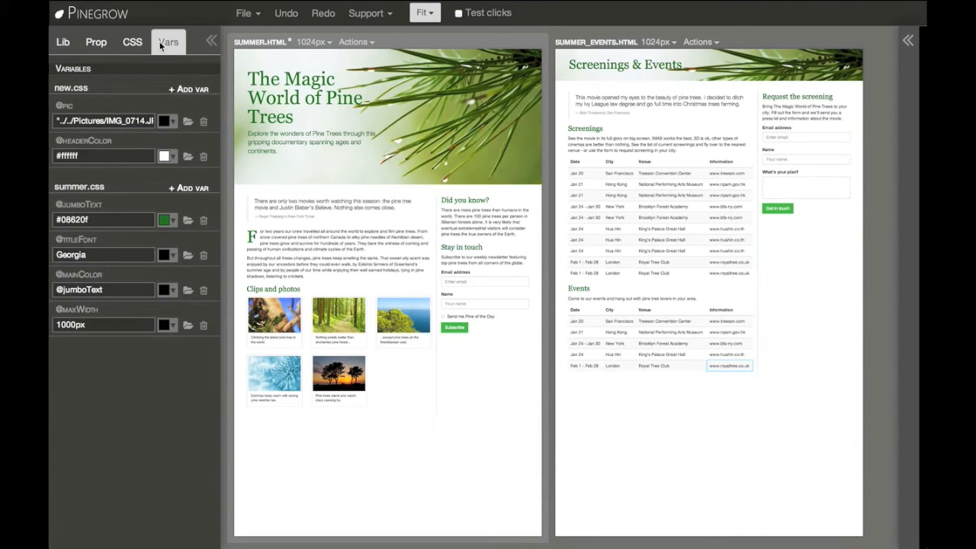
mouse_move(154, 320)
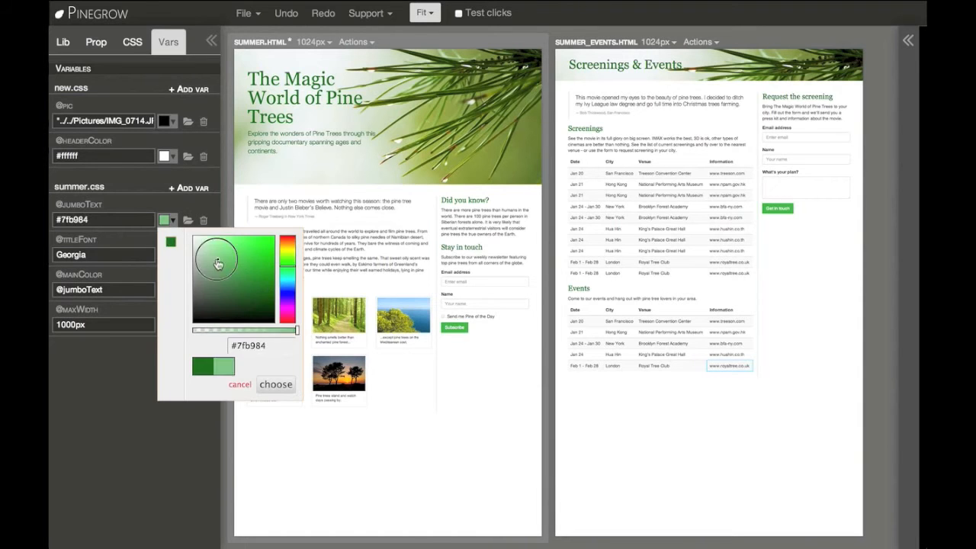
left_click_drag(218, 263, 202, 288)
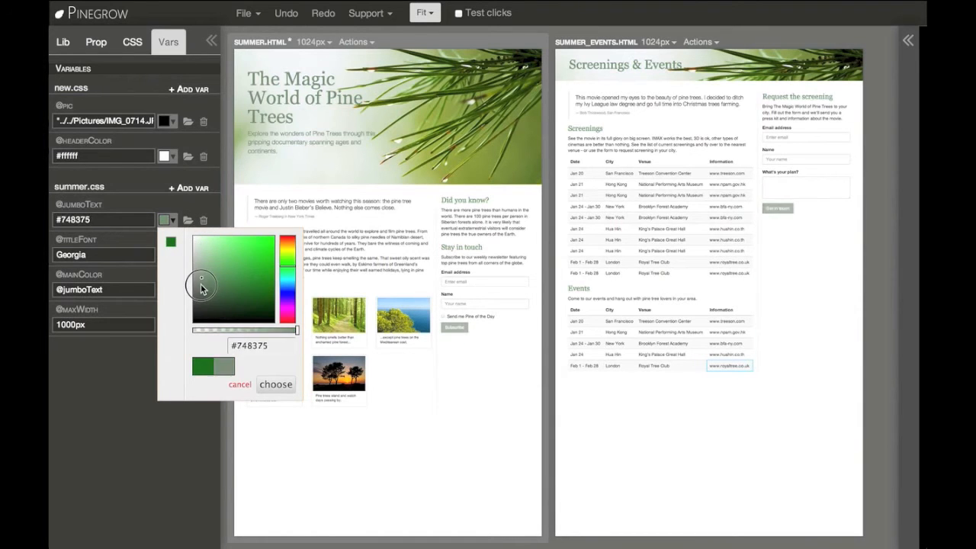
left_click(254, 296)
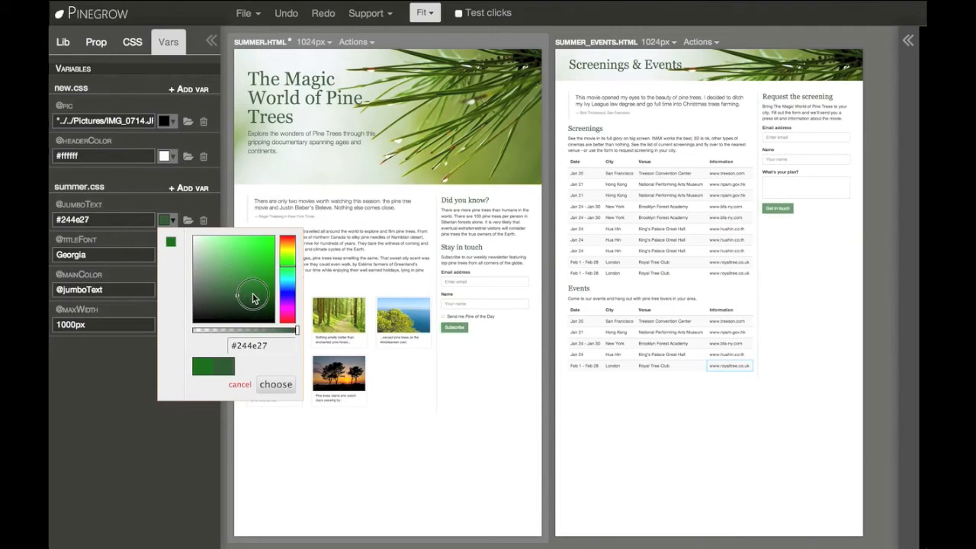
left_click_drag(255, 297, 266, 278)
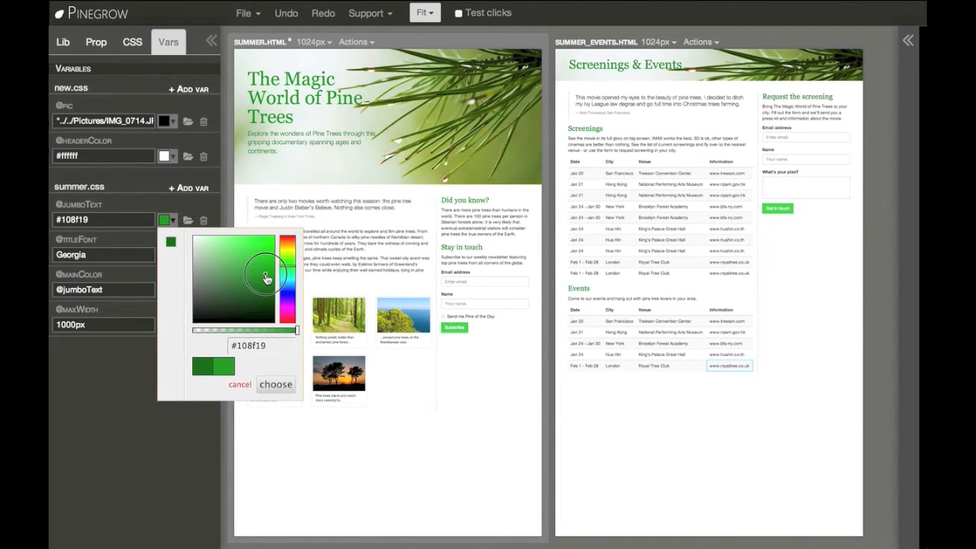
left_click(63, 42)
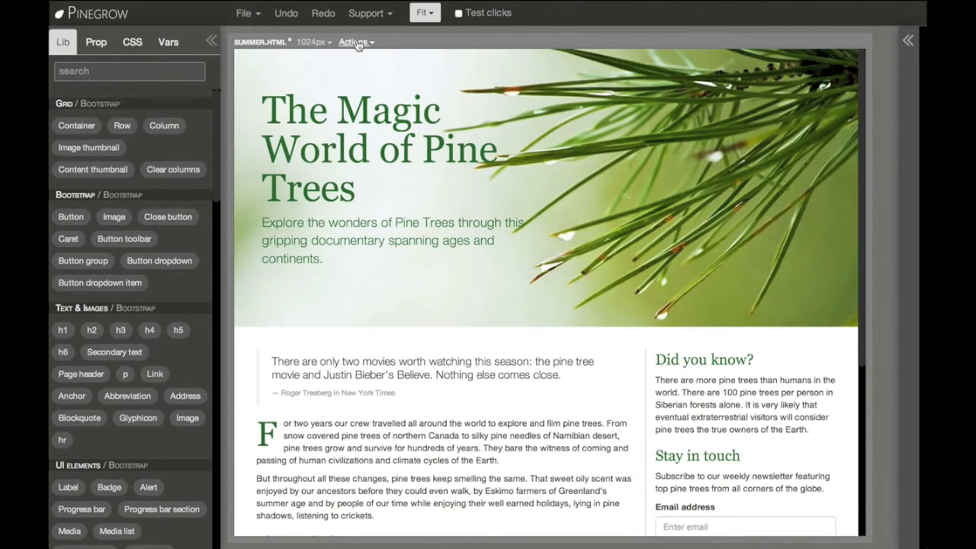
Duplicate and mirror the summer page, and duplicate summer.css as summer.copy.css
left_click(353, 41)
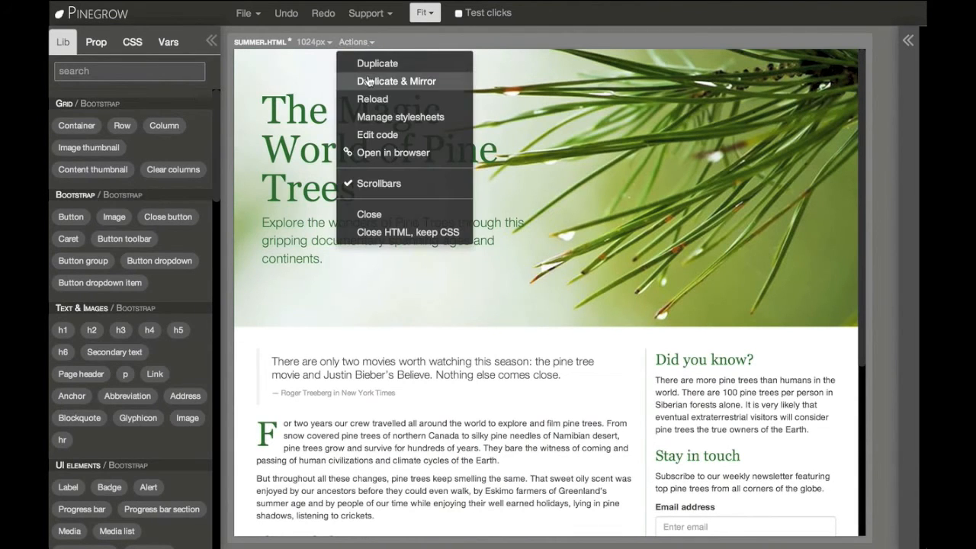
left_click(397, 81)
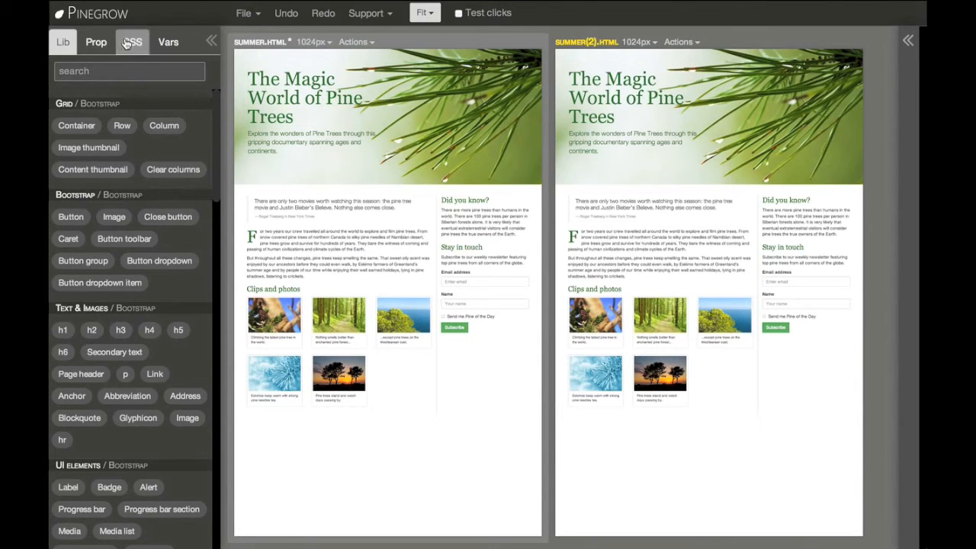
left_click(132, 41)
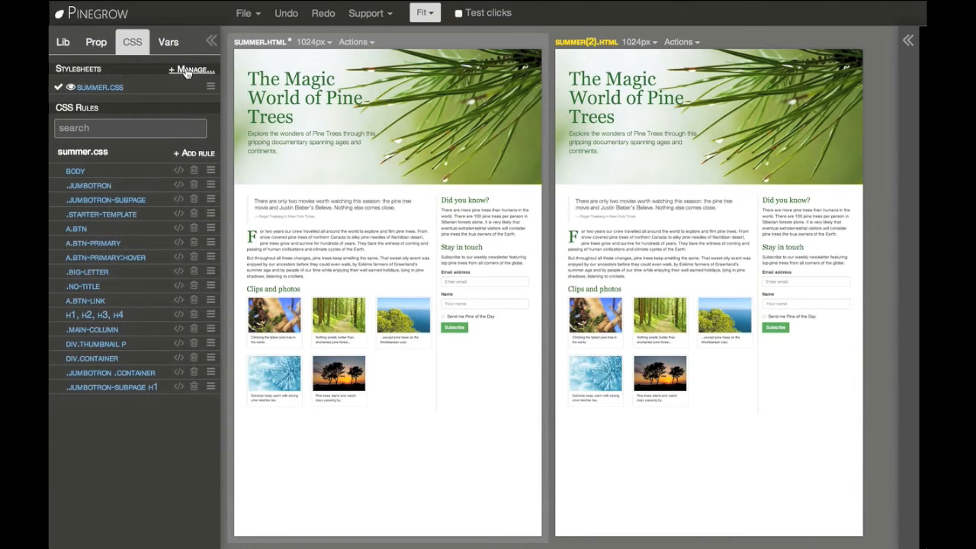
left_click(192, 69)
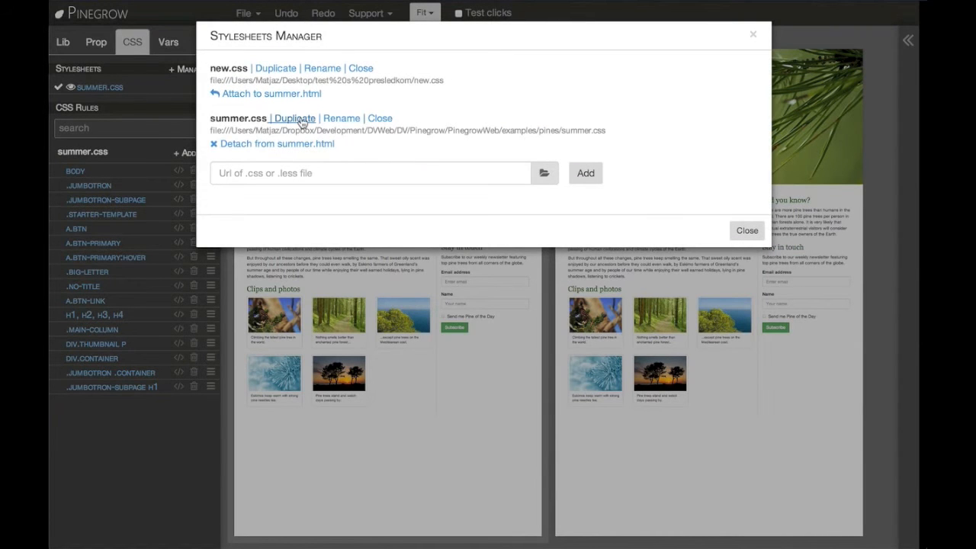
left_click(294, 118)
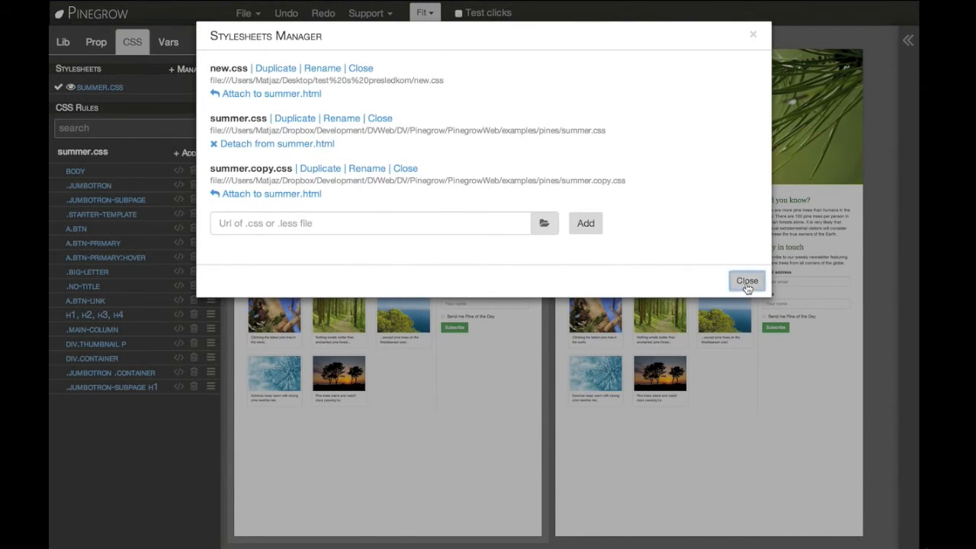
left_click(746, 281)
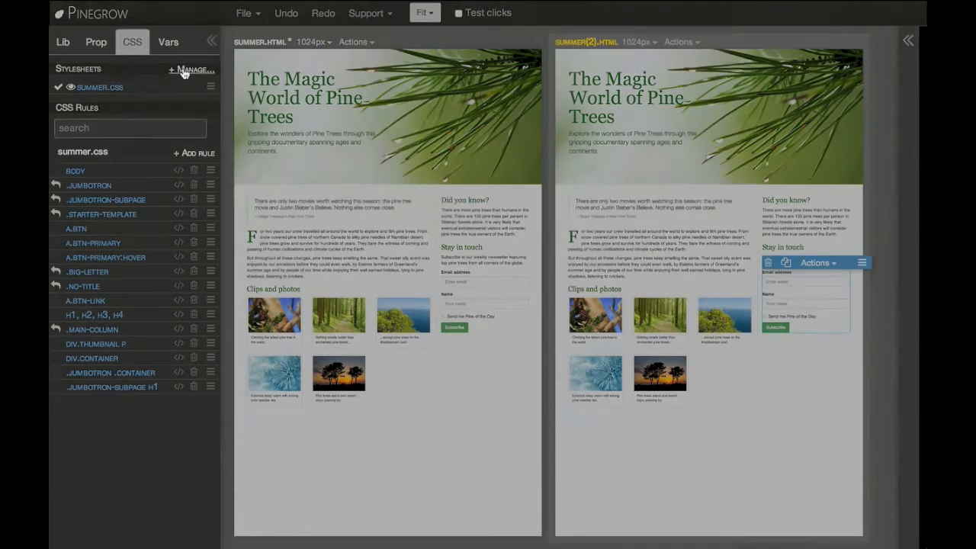
Attach summer.copy.css to summer(2).html in the stylesheet manager
left_click(191, 70)
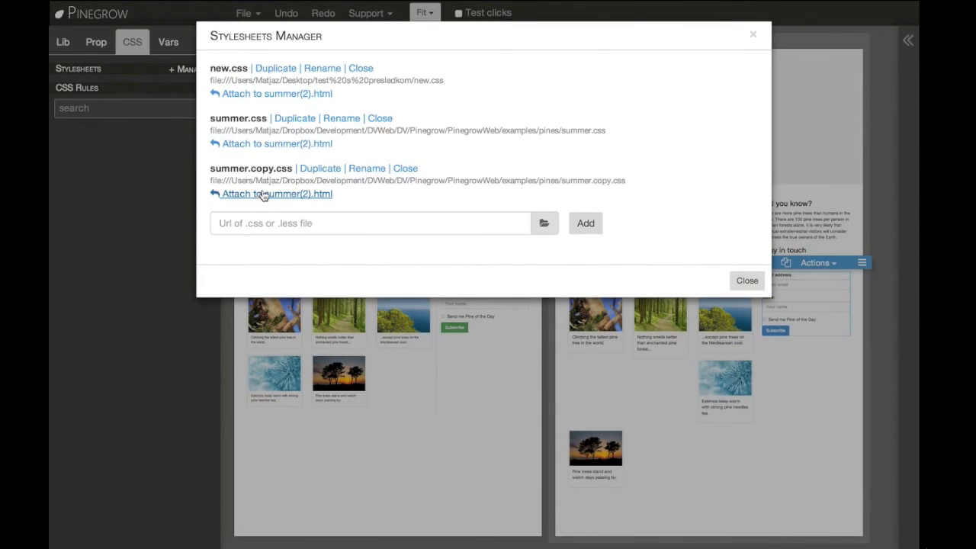
left_click(276, 193)
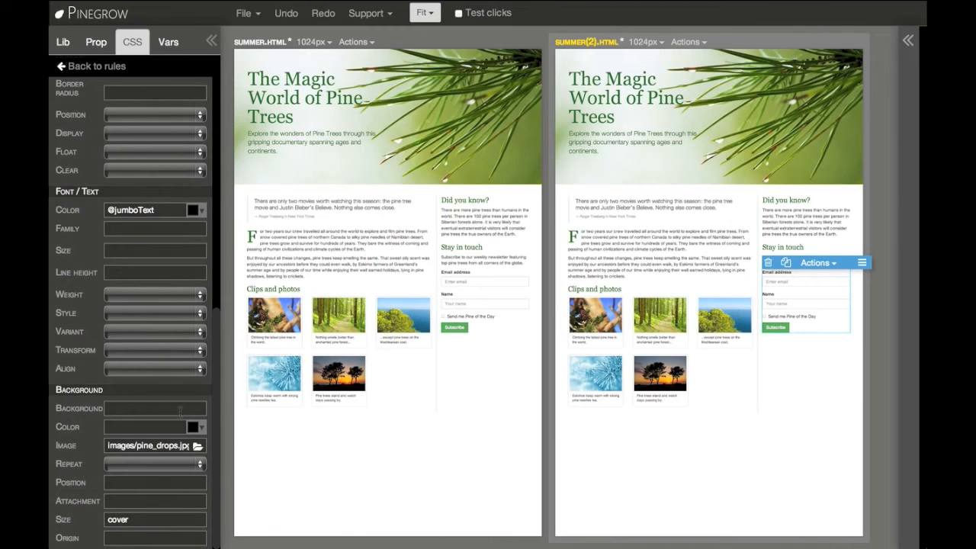
Set the jumbotron background image to images/pine_snow.jpg and show the variables
left_click(198, 445)
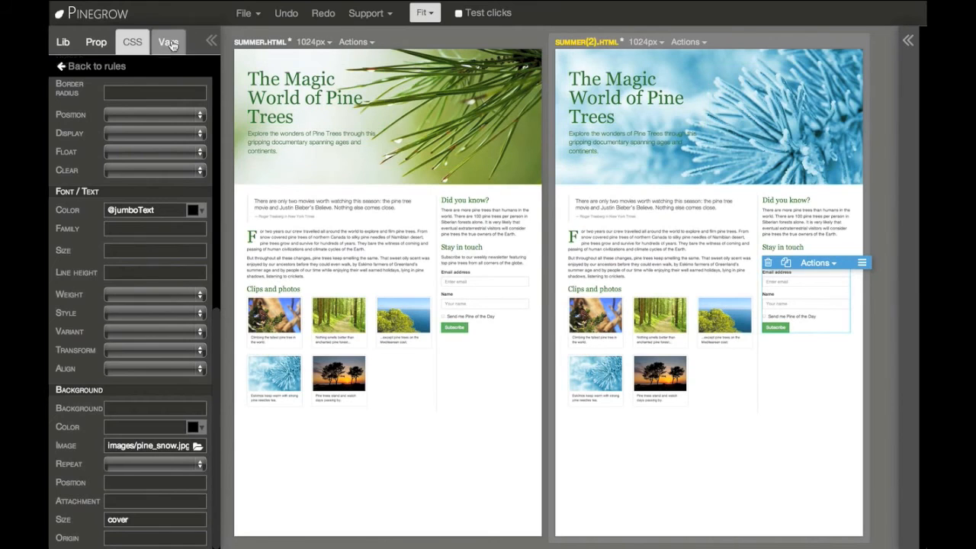
left_click(167, 41)
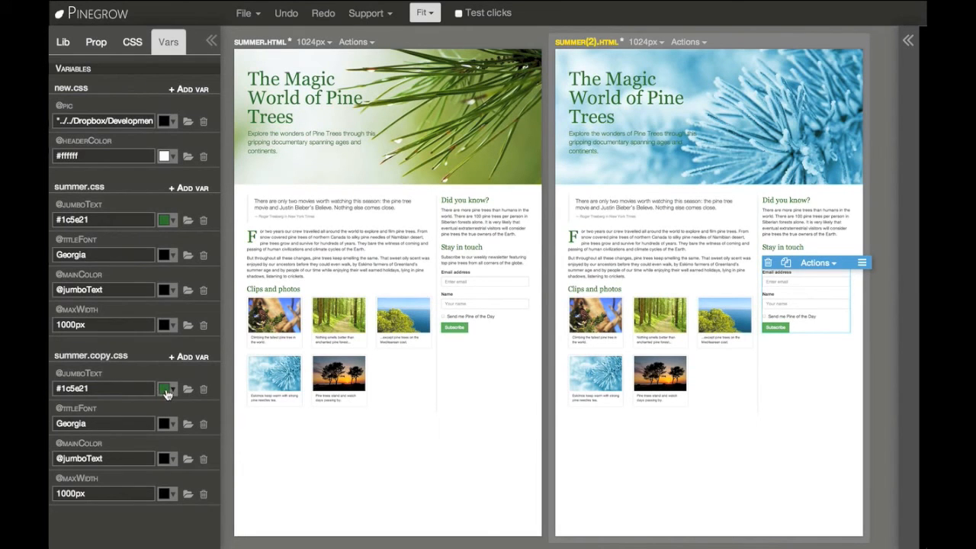